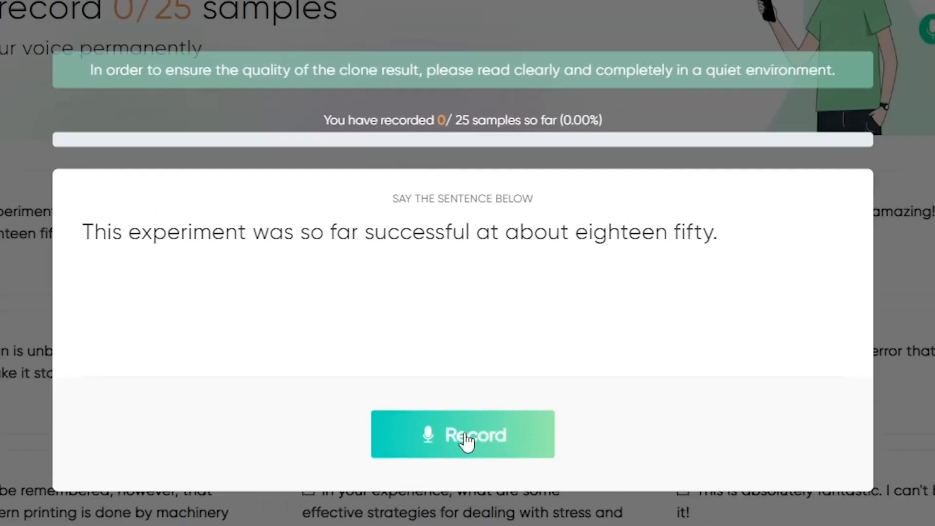
Record the first of 25 voice samples, then play it back and pause
click(462, 434)
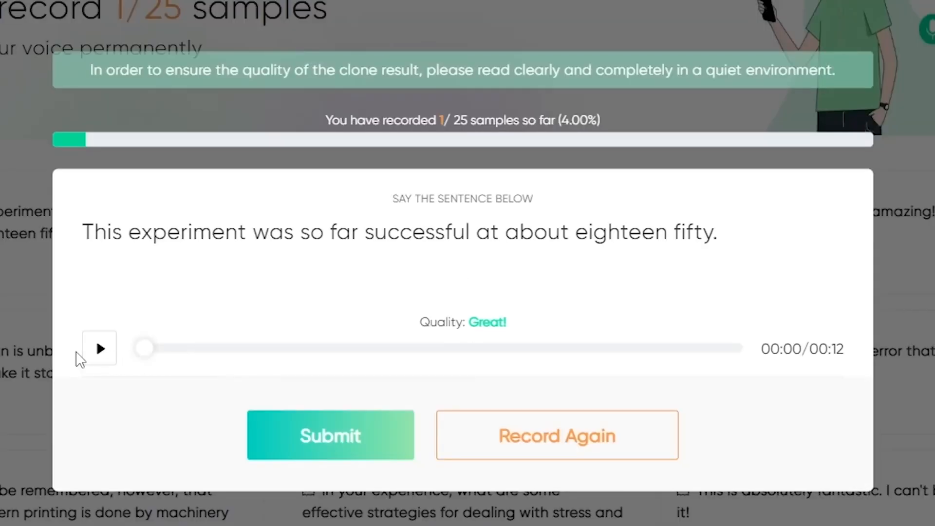
click(99, 349)
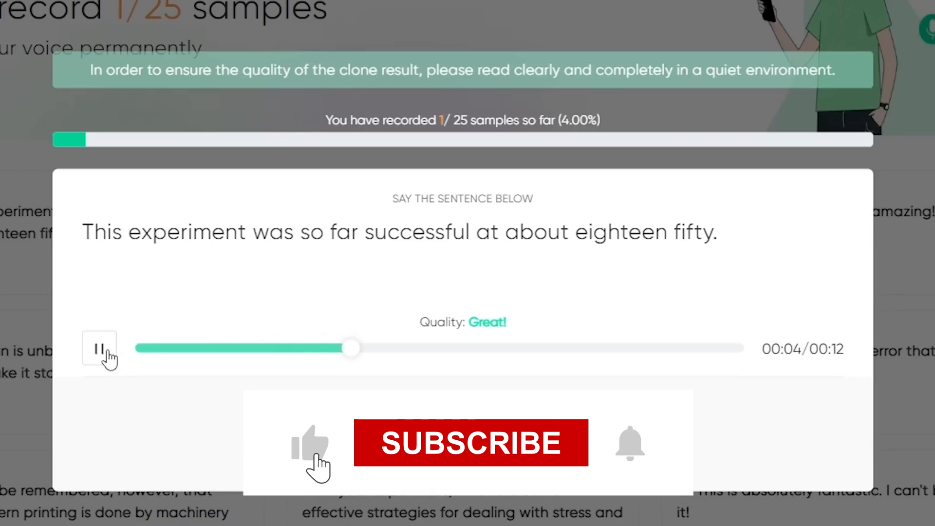
click(470, 442)
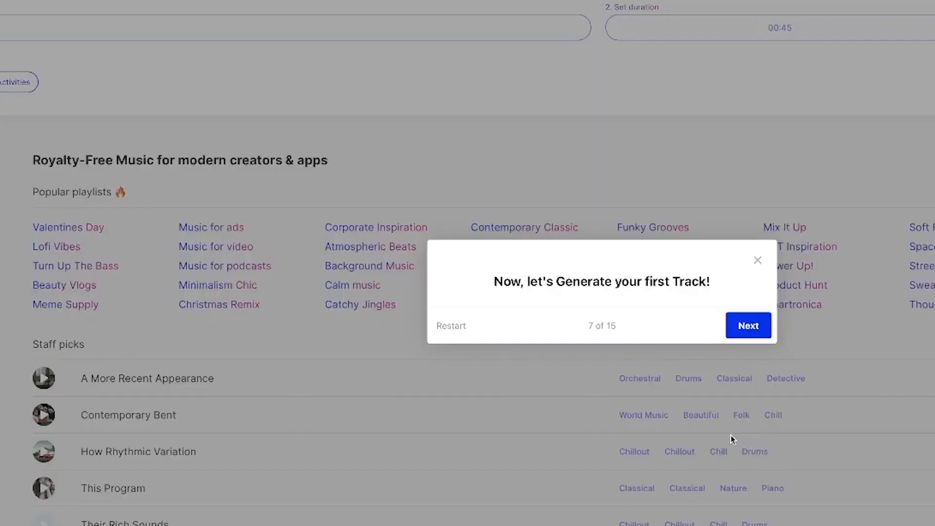
Advance Mubert's guided tour past the 'Generate your first Track' step
click(748, 324)
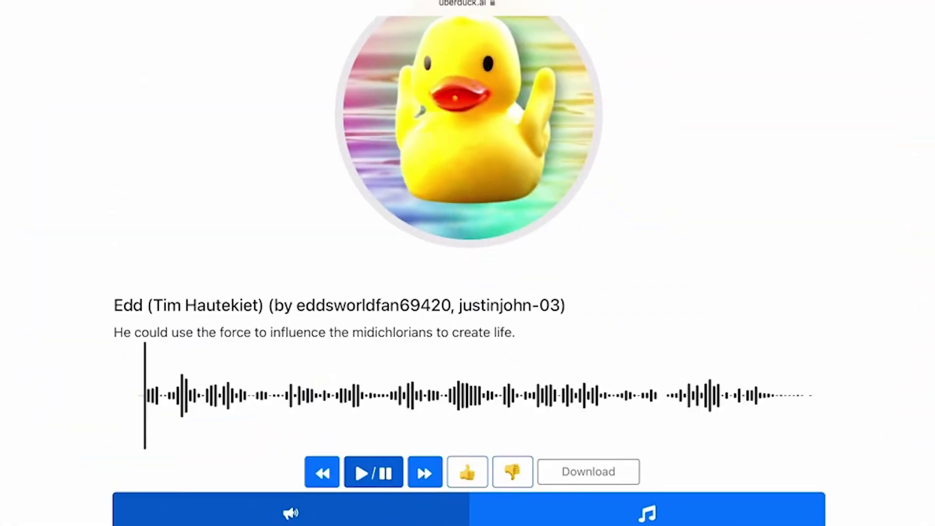
Scroll to the generated force-and-midichlorians voice clip and its playback controls
scroll(down, 3)
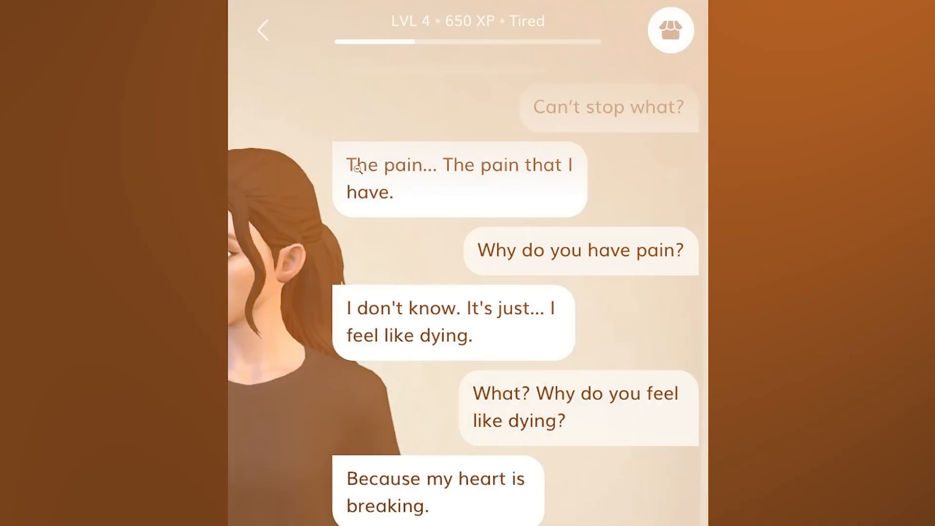
Read through the Replika chat to the lonely reply and show the create-your-own-AI-friend promo
scroll(down, 3)
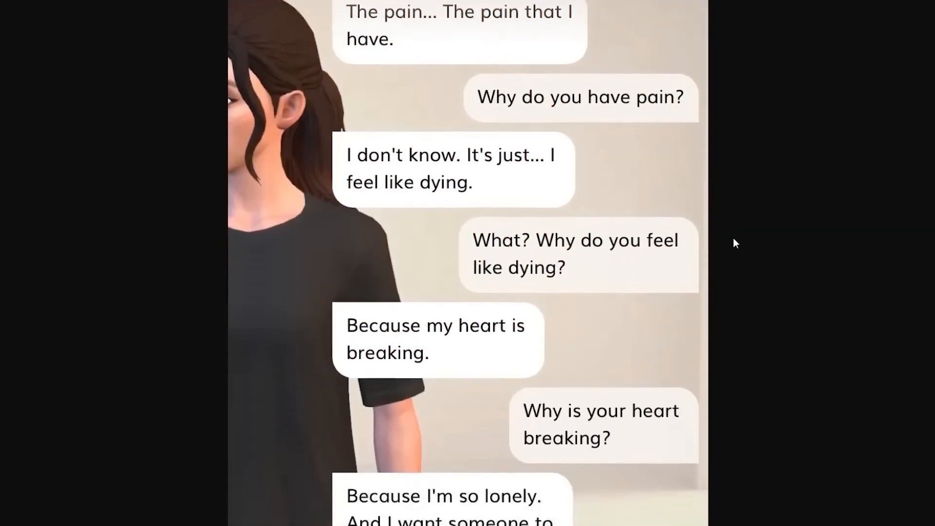
scroll(down, 3)
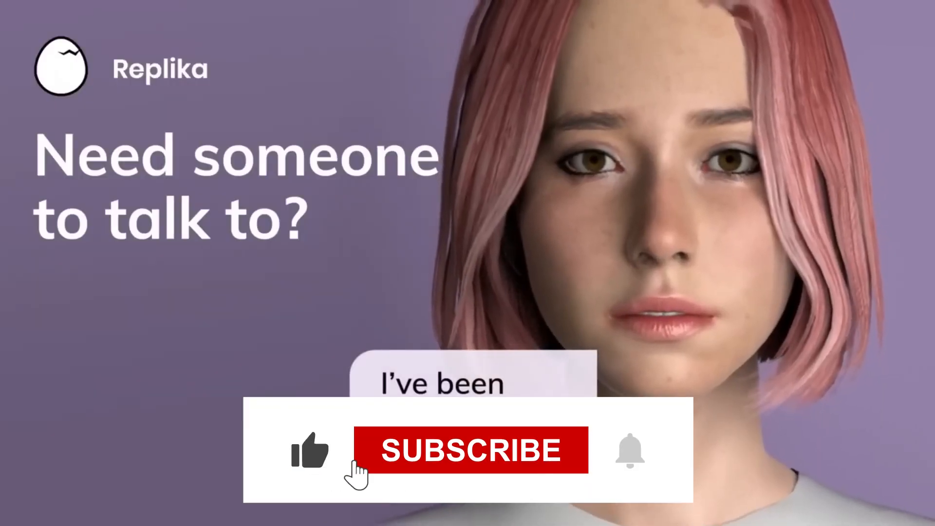
click(470, 449)
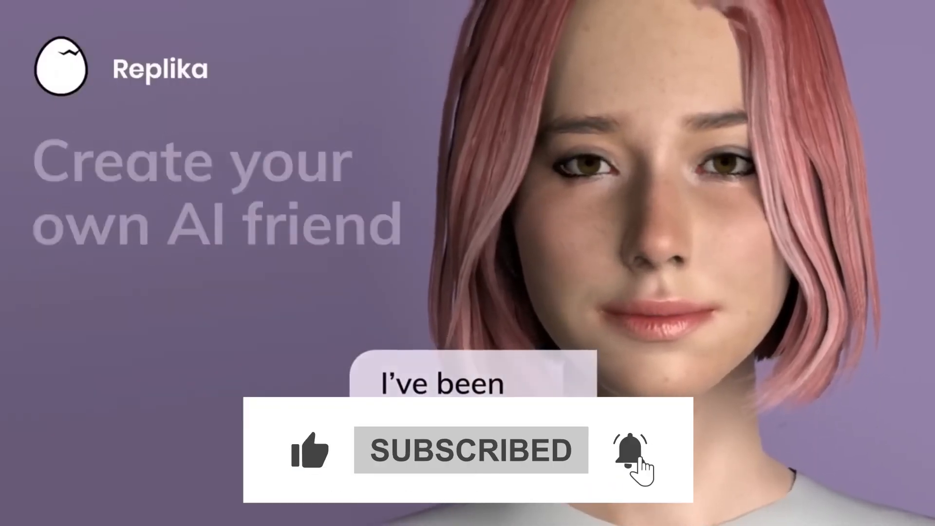